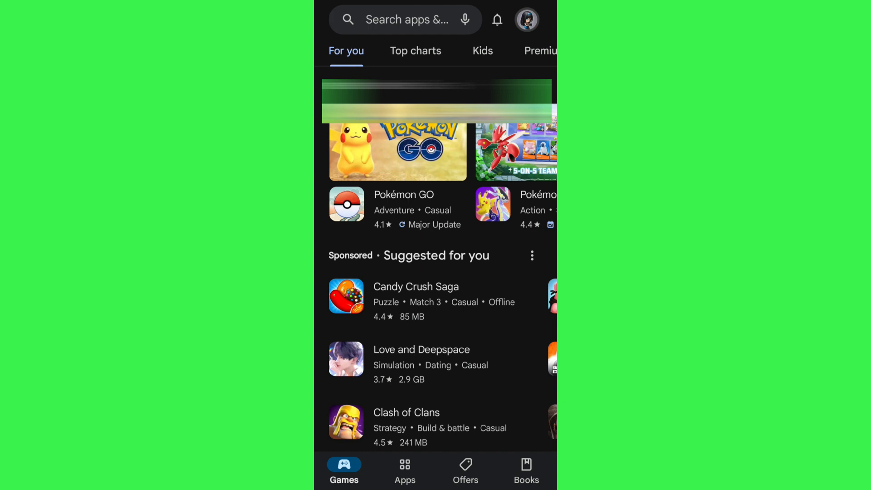
From the profile account menu, go to Payments & subscriptions.
{"action": "left_click", "coordinate": [526, 20]}
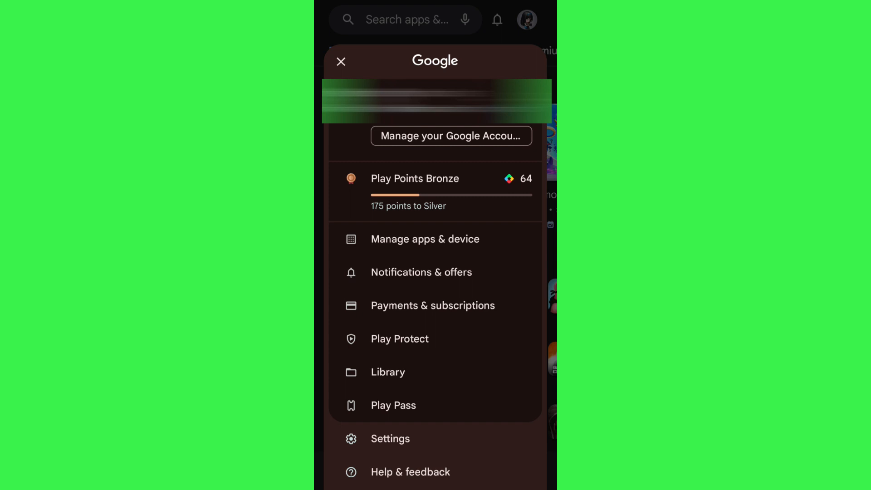
{"action": "left_click", "coordinate": [433, 305]}
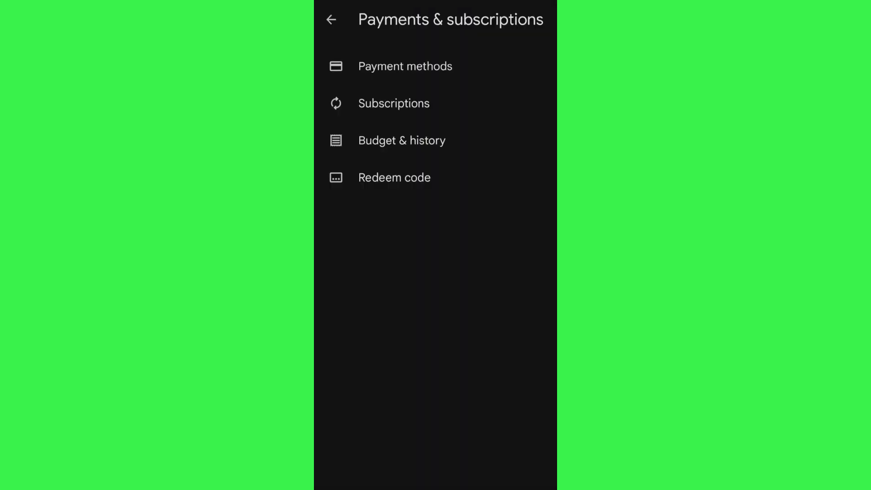
Open Payment methods and scroll to the Play balance and add-payment-method options.
{"action": "left_click", "coordinate": [405, 67]}
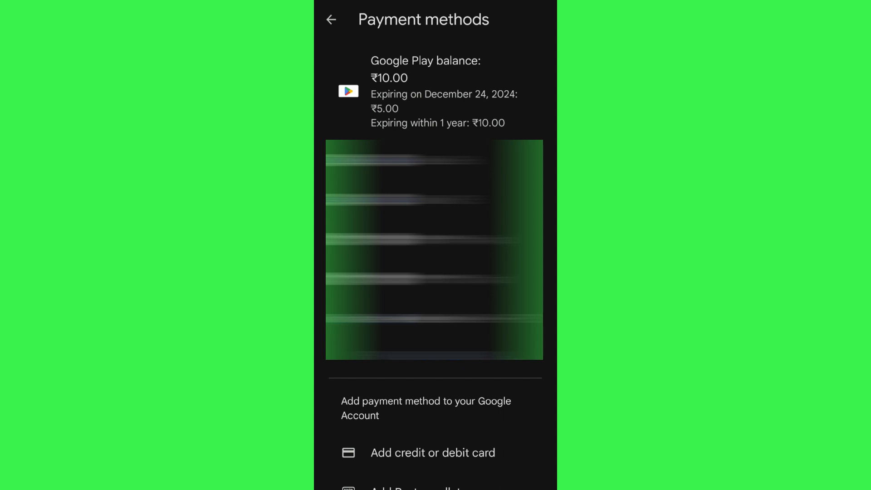
{"action": "scroll", "scroll_direction": "down", "scroll_amount": 3}
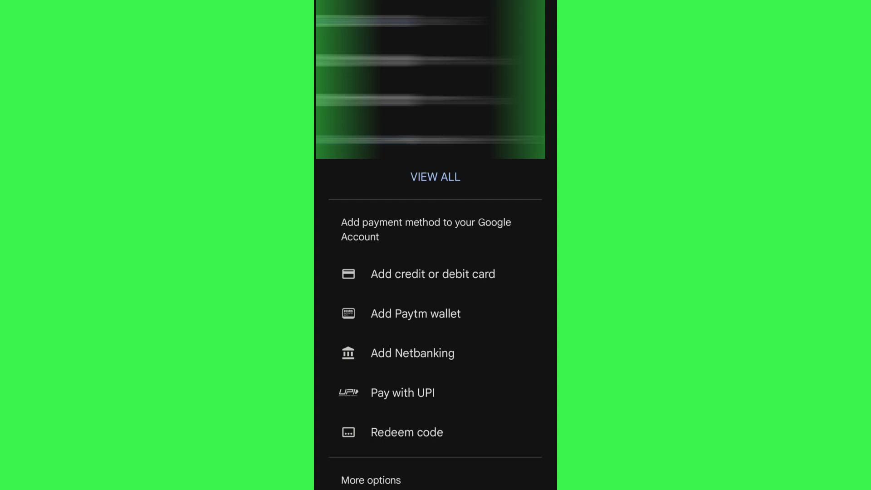